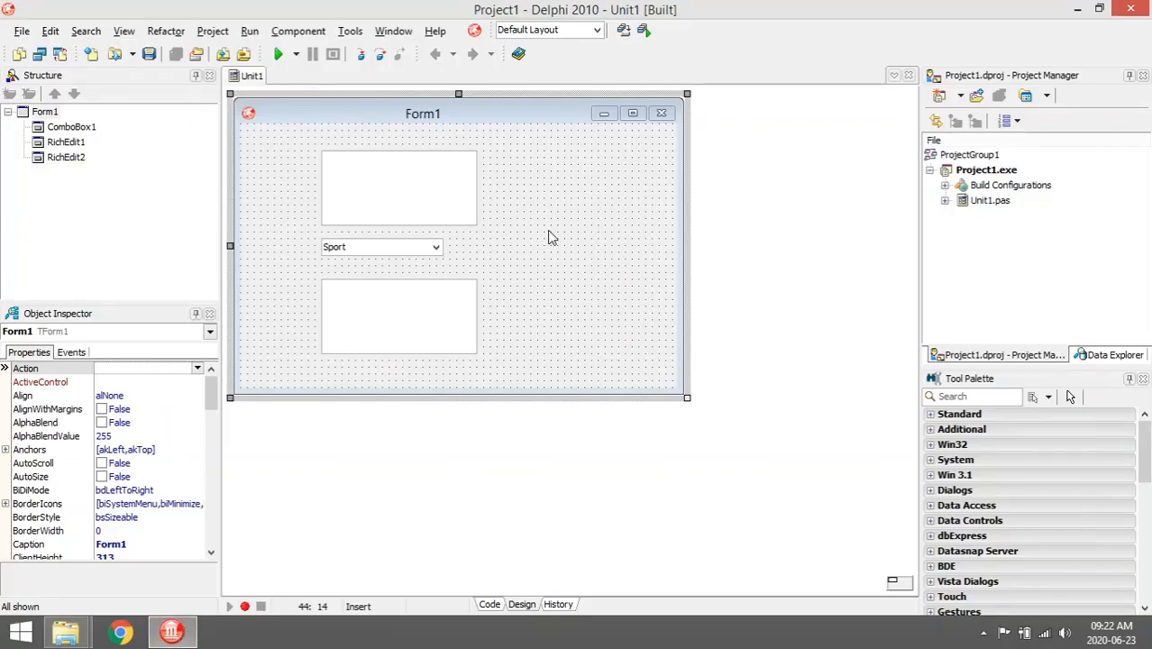
Step: Open the name-and-sport project from its folder and view the unit code
left_click(490, 604)
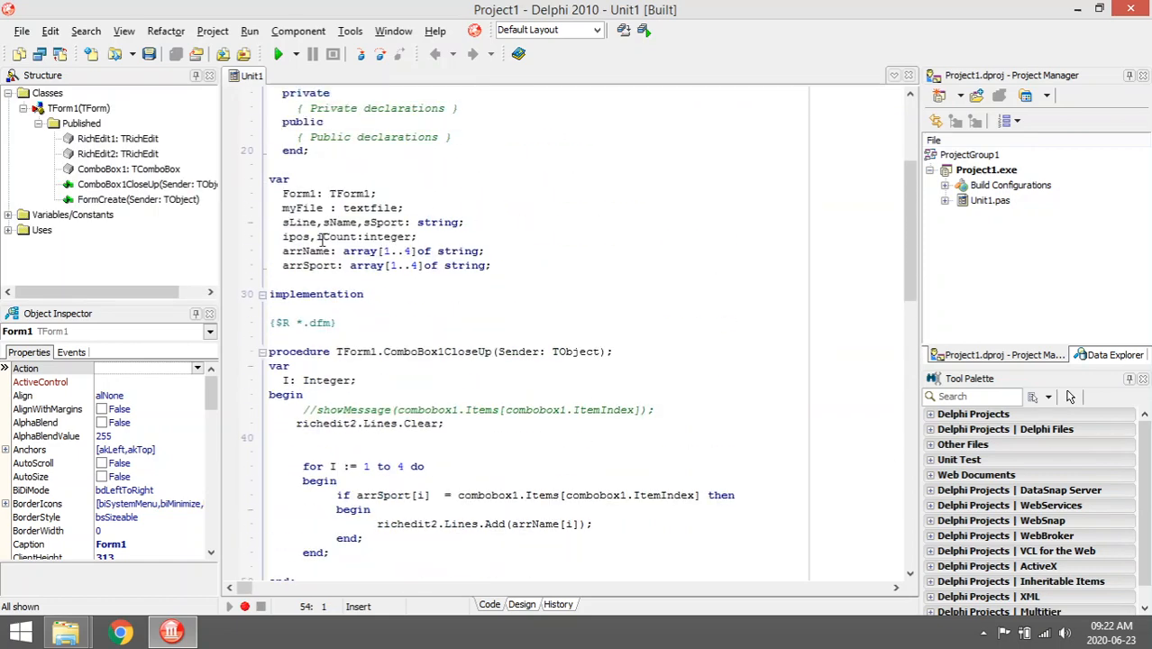
double_click(308, 265)
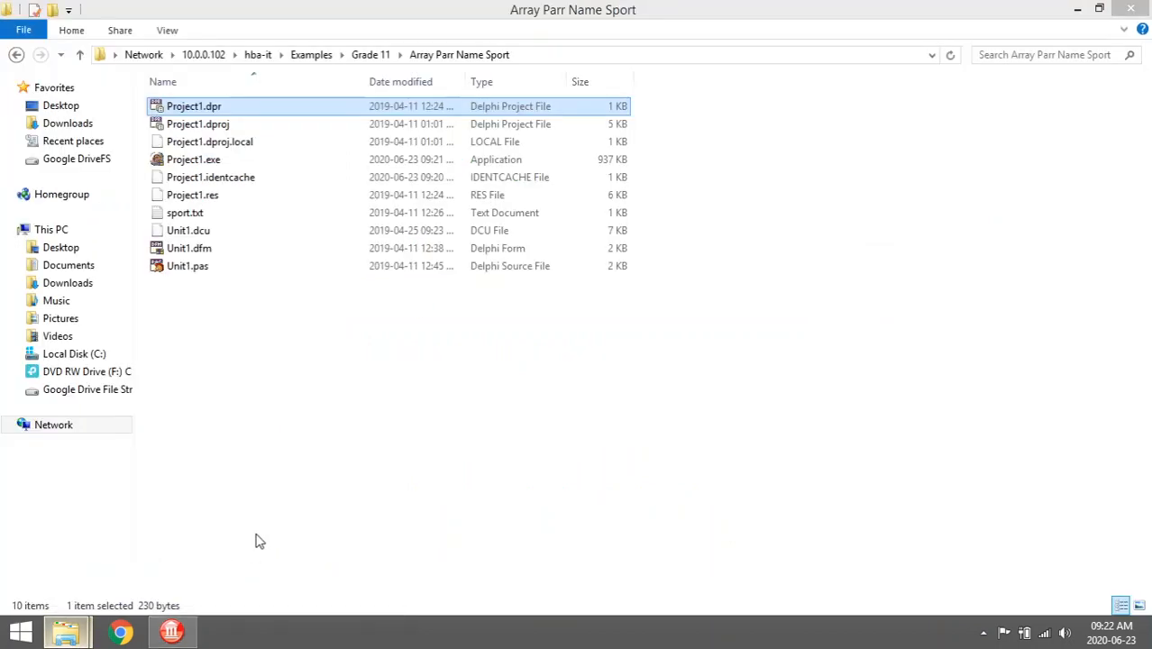
double_click(186, 213)
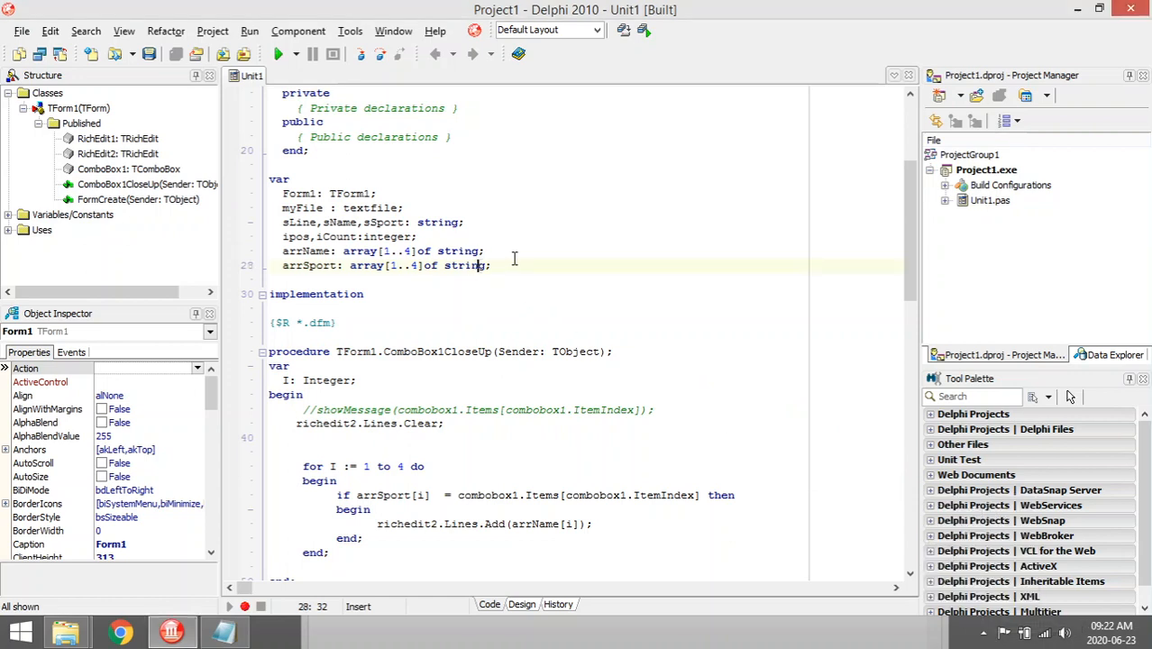
scroll("down", 3)
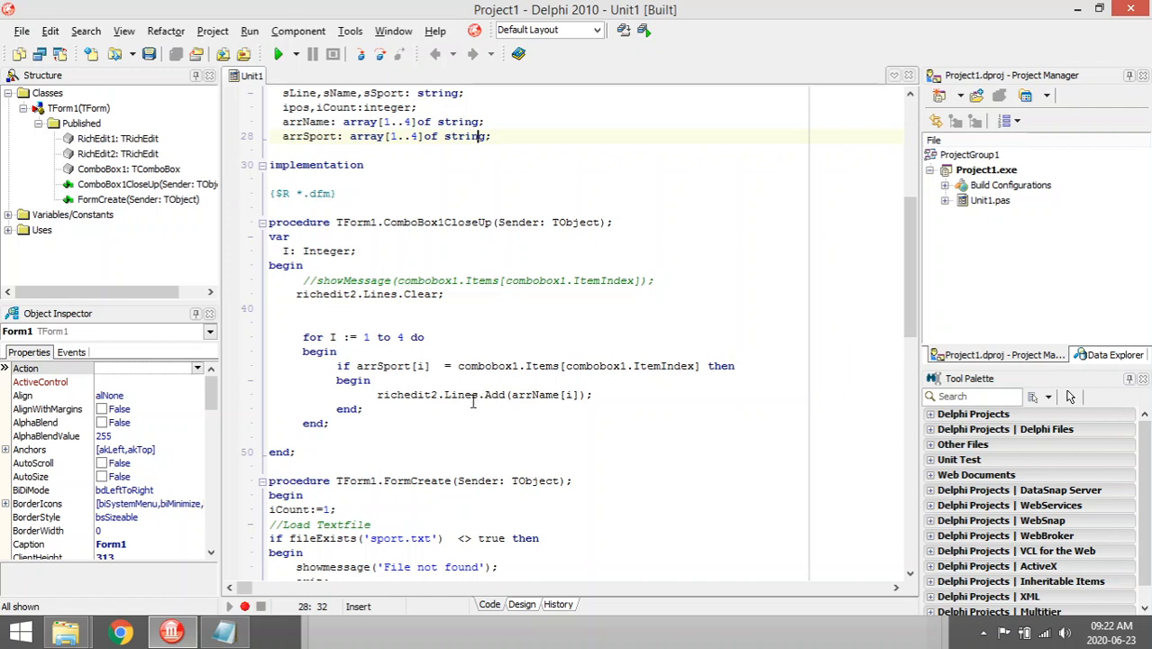
Step: Compile the project (Ctrl+F9) and dismiss the finished compile dialog
left_click(520, 606)
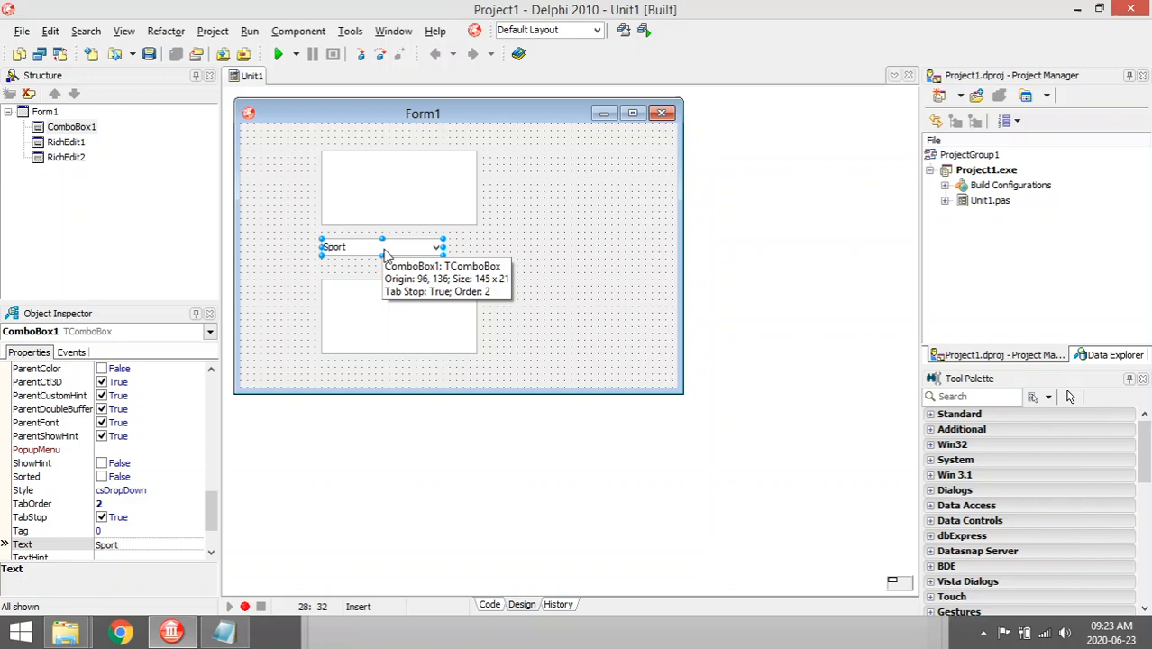
left_click(491, 604)
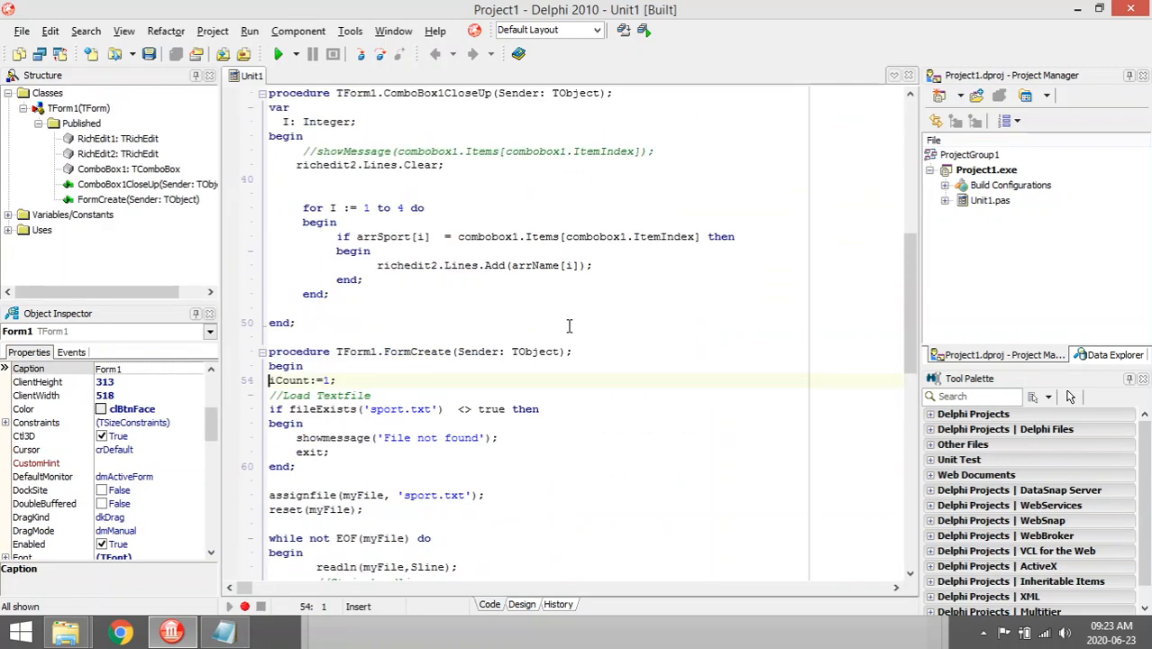
left_click(282, 55)
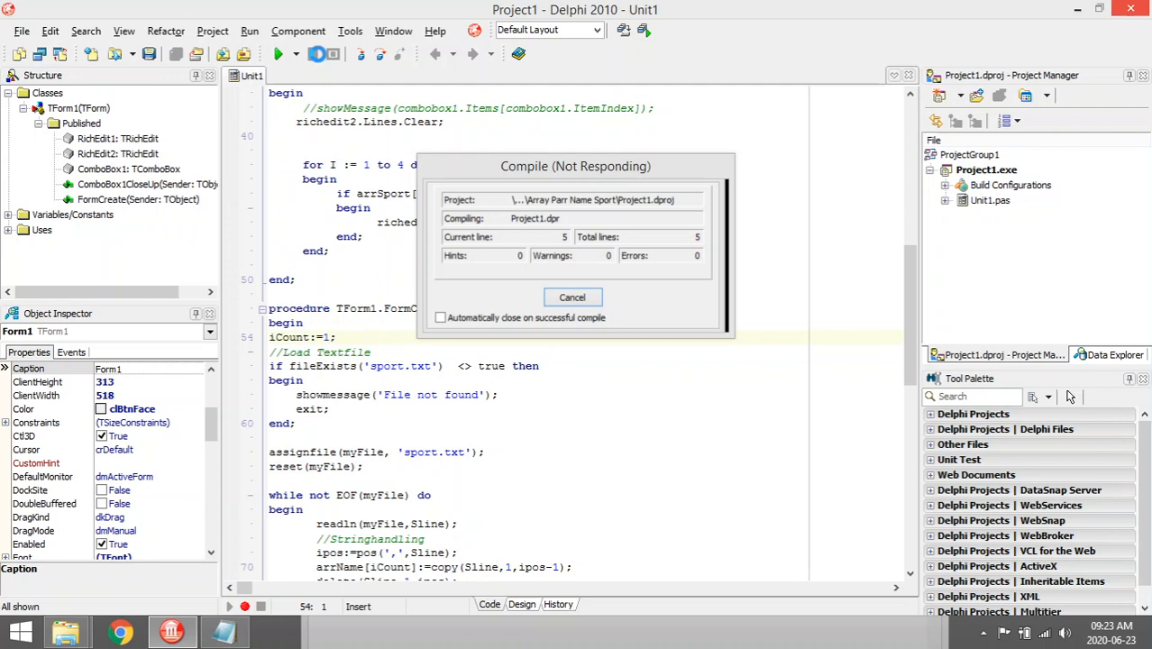
left_click(573, 296)
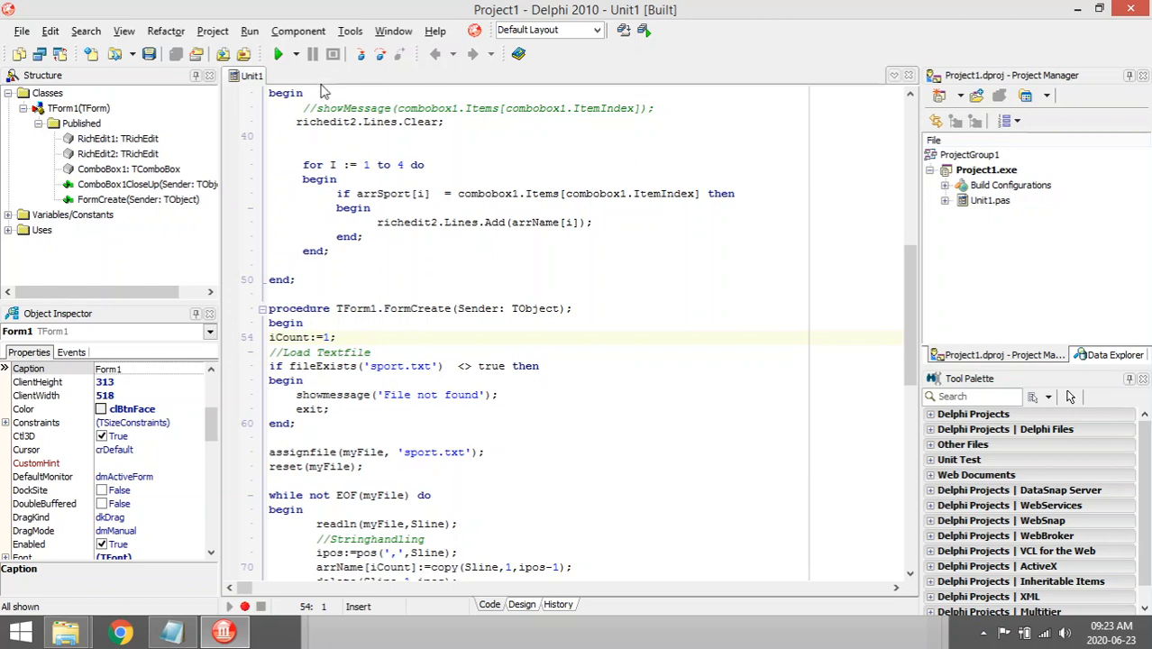
Step: Run the form to see the names listed with sports, close it and return to the code
left_click(281, 54)
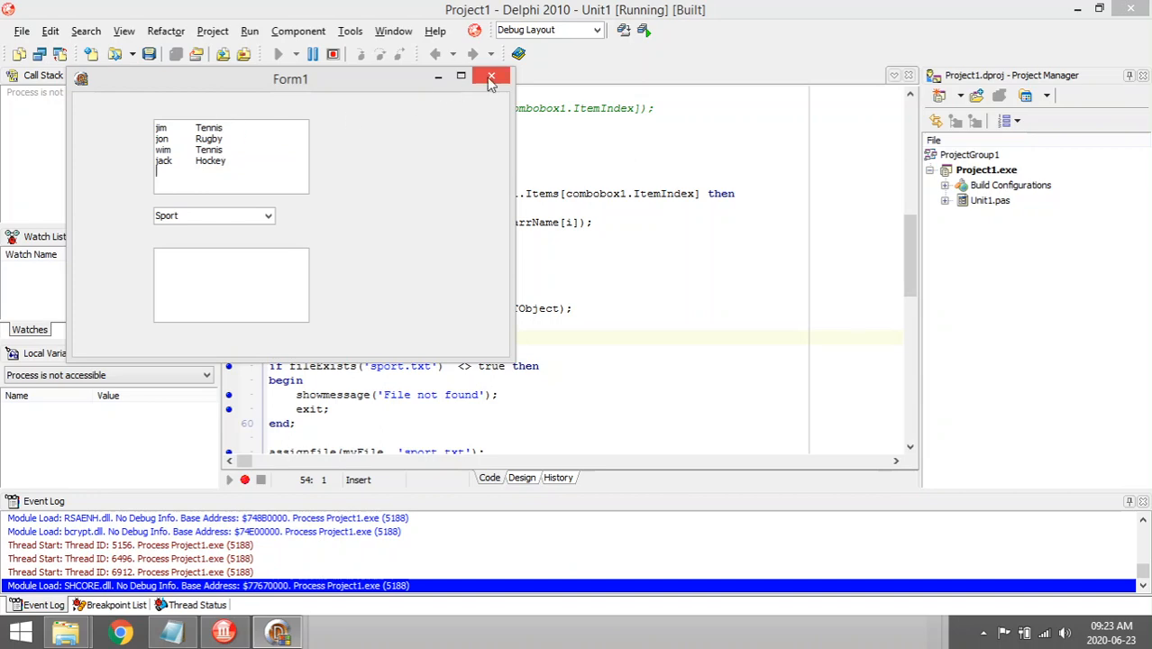
left_click(491, 80)
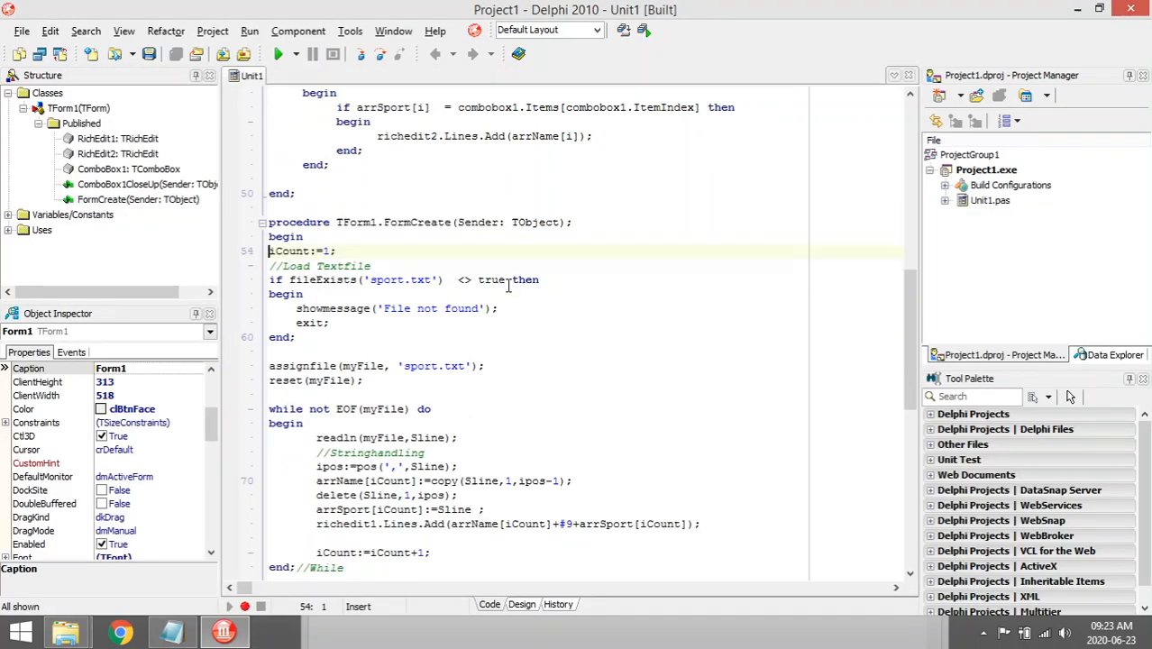
left_click(521, 603)
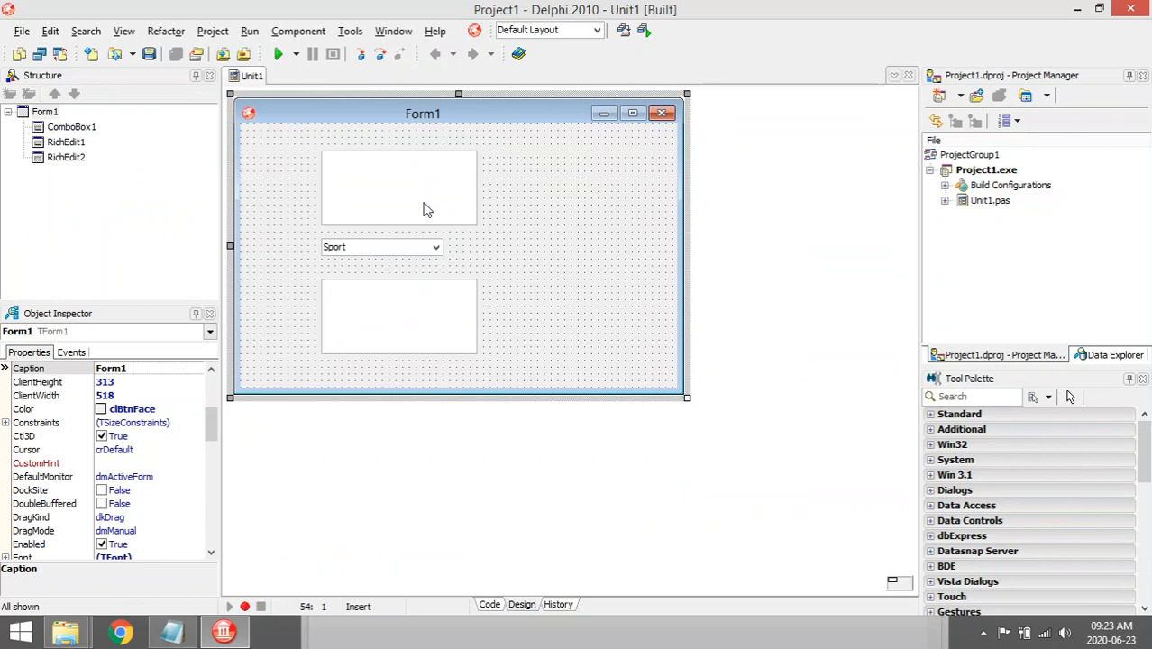
left_click(490, 604)
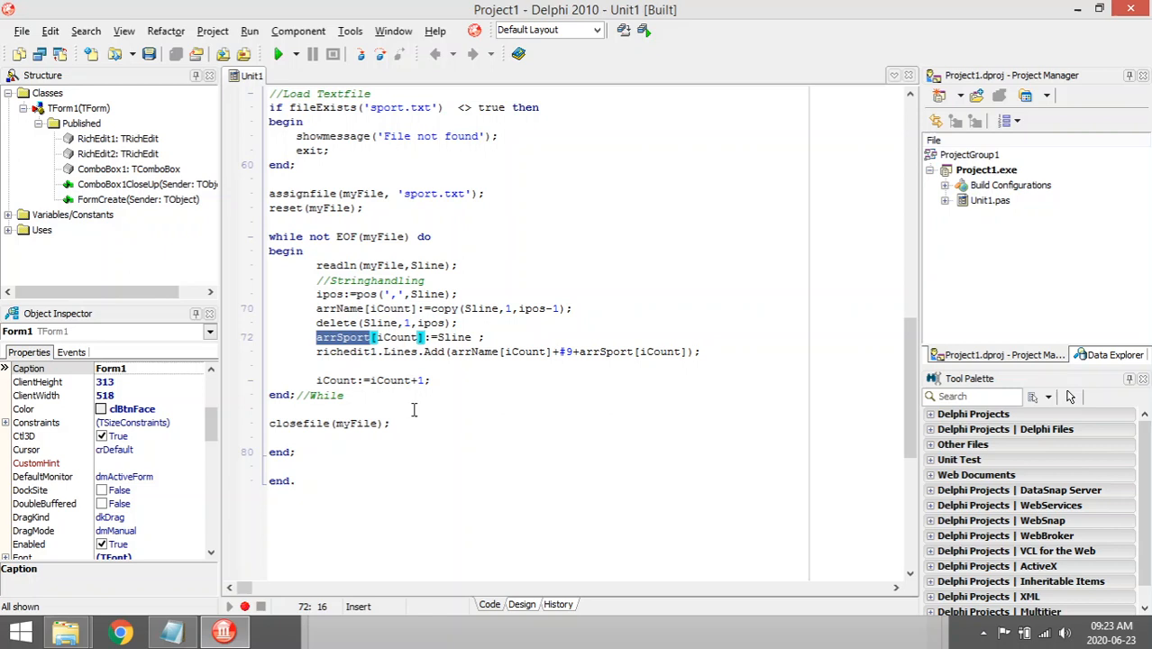
Step: Check the Sport combo box on the form, review its code, then run the project
left_click(521, 604)
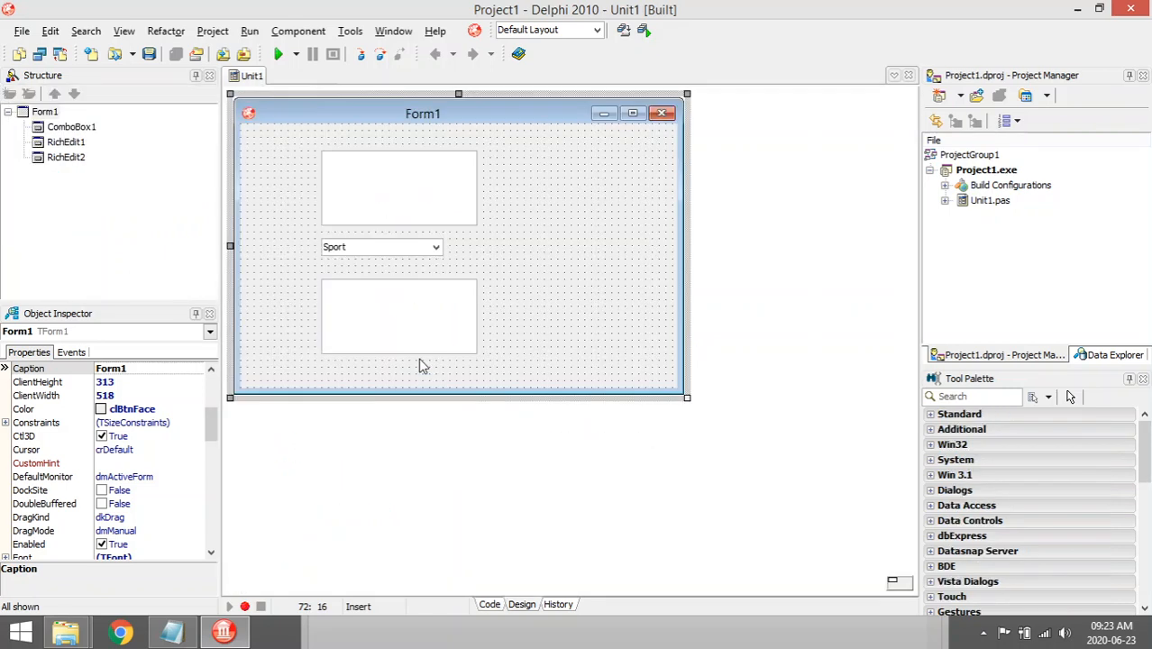
left_click(379, 245)
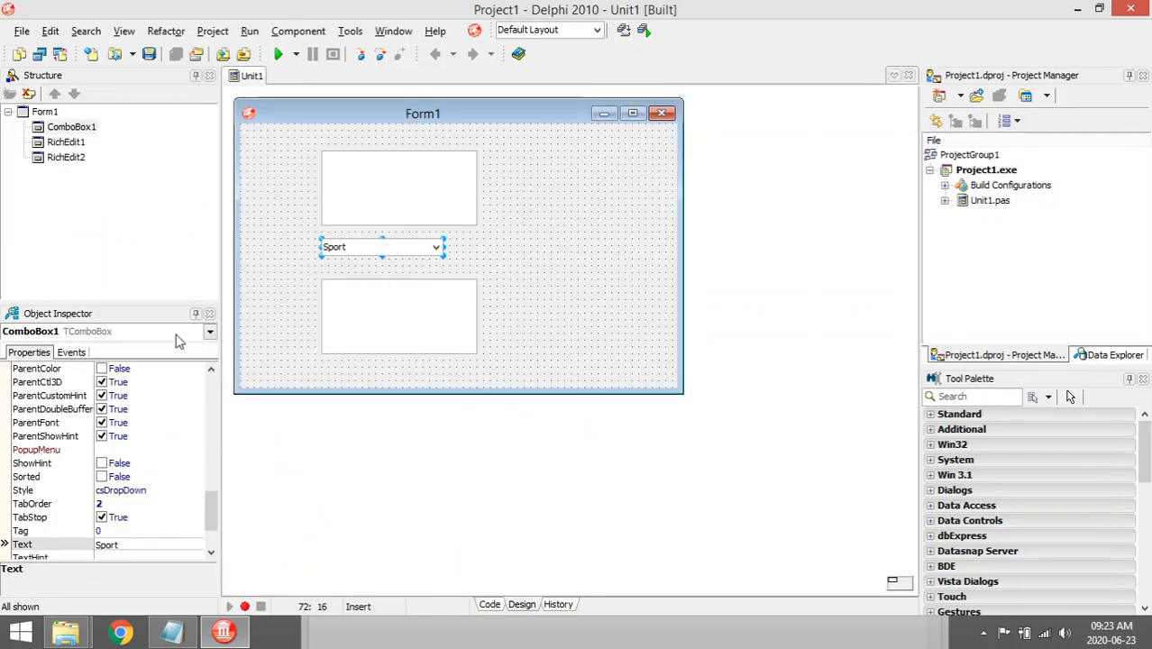
left_click(490, 604)
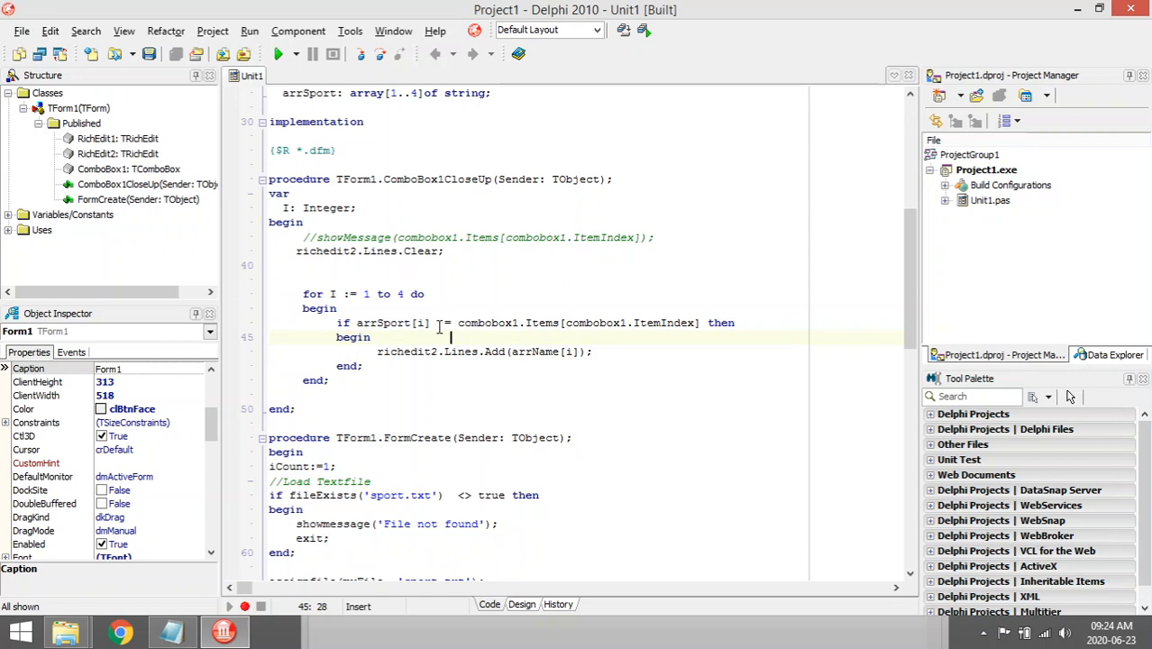
double_click(384, 323)
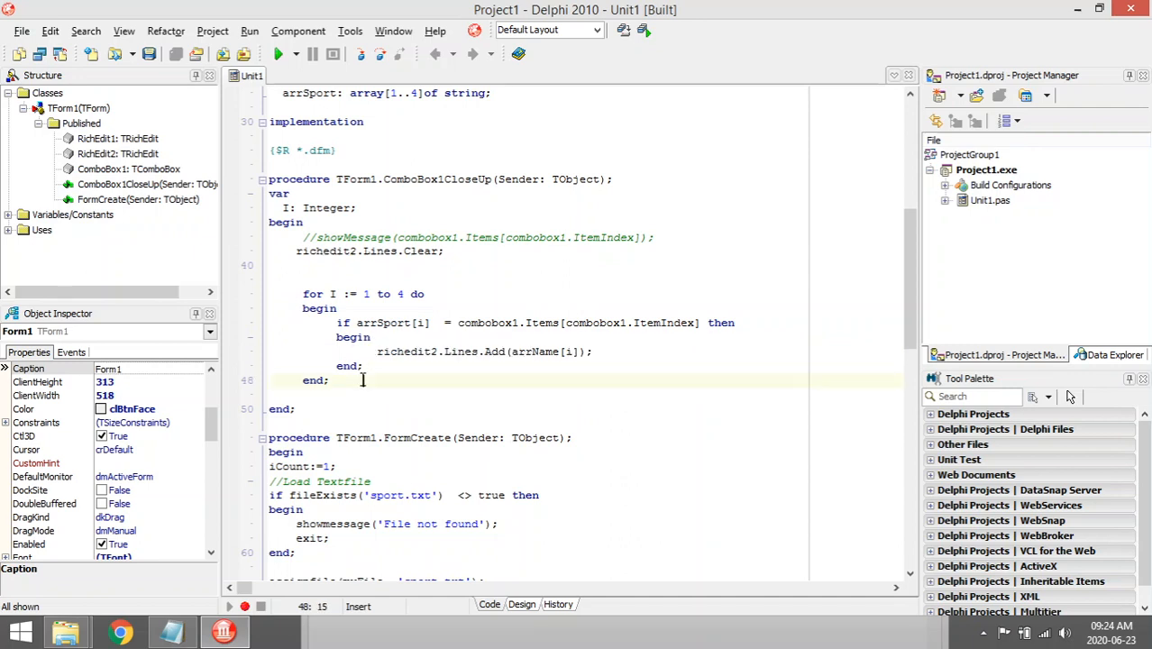
scroll("down", 3)
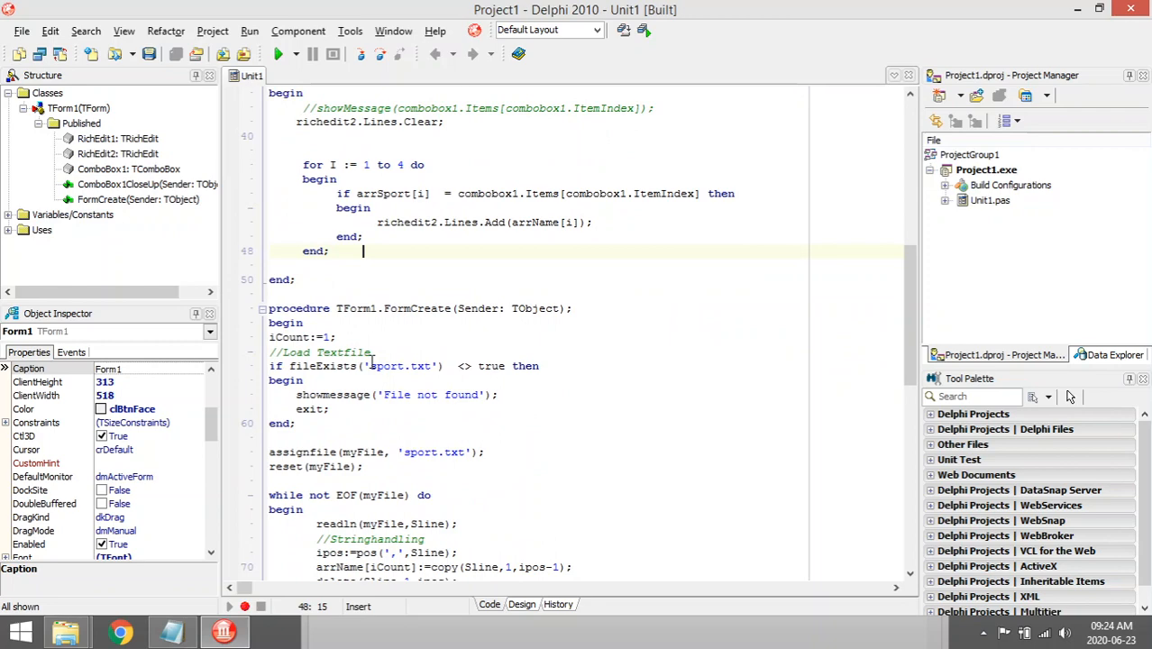
mouse_move(433, 249)
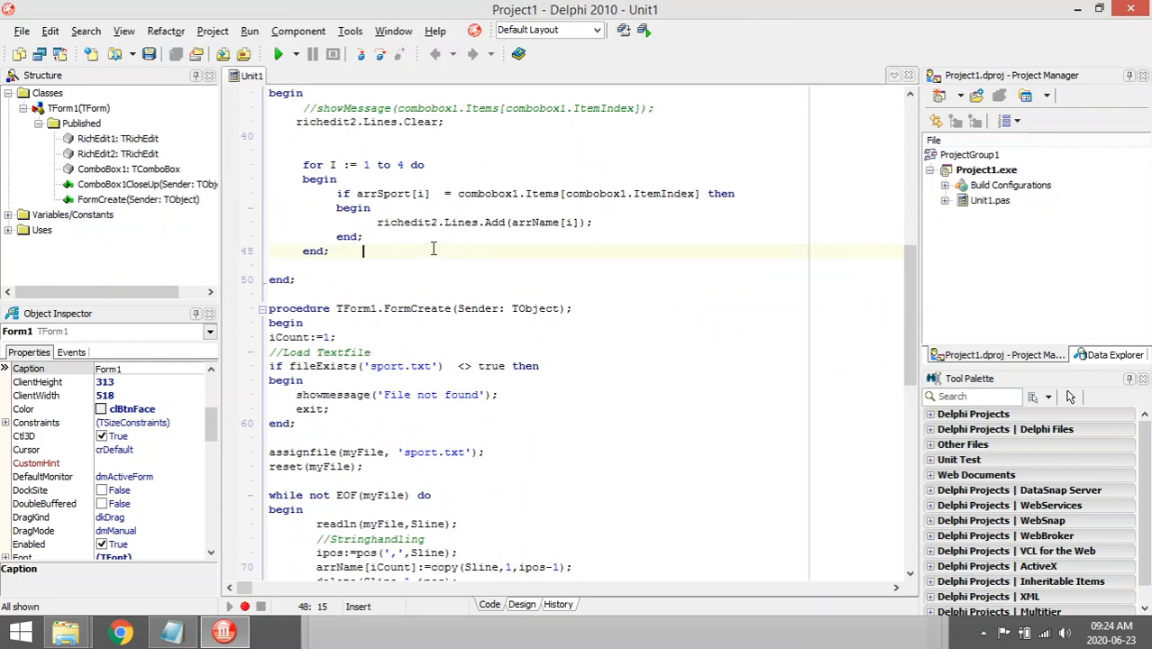
left_click(281, 54)
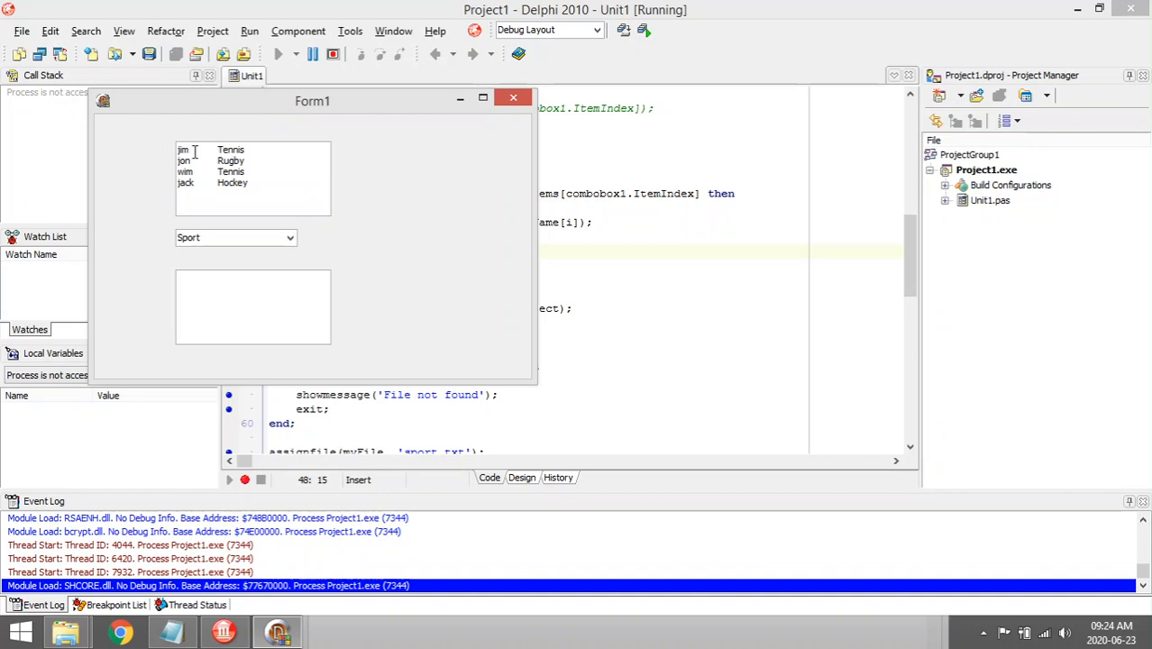
left_click_drag(312, 101, 544, 267)
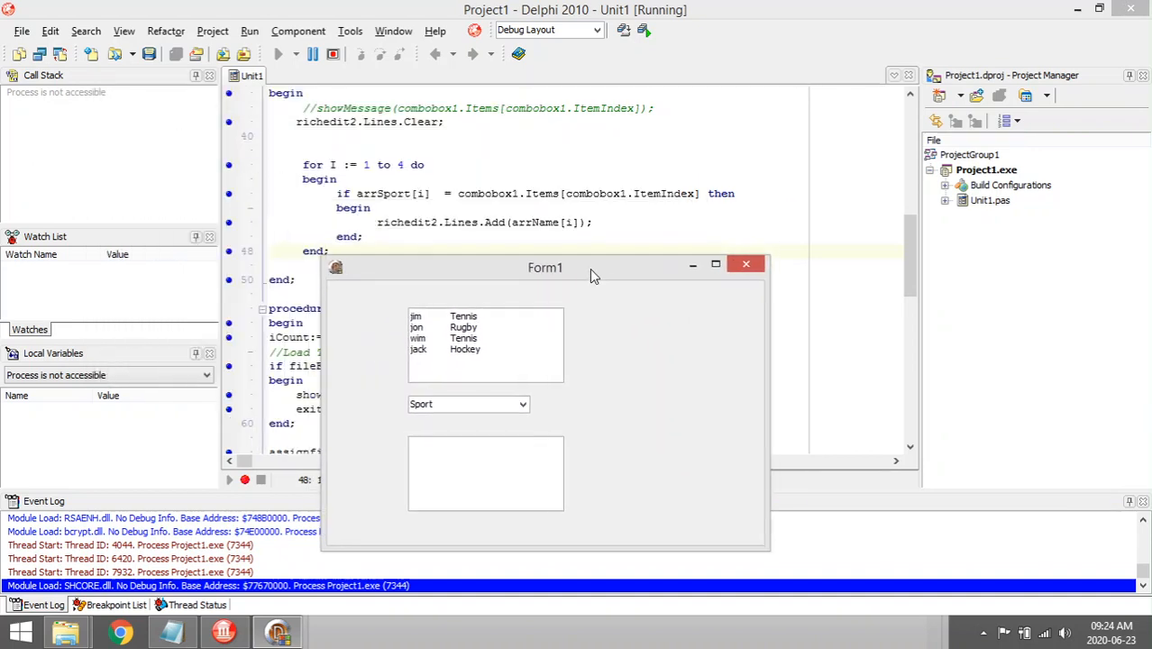
left_click(746, 264)
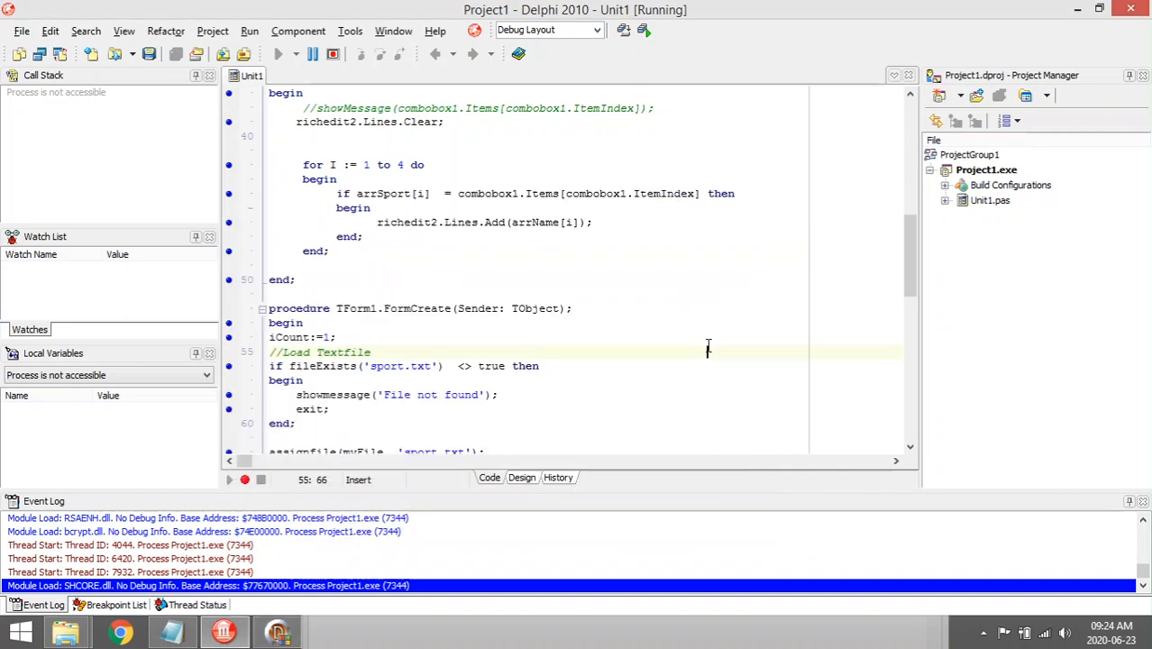
scroll("down", 3)
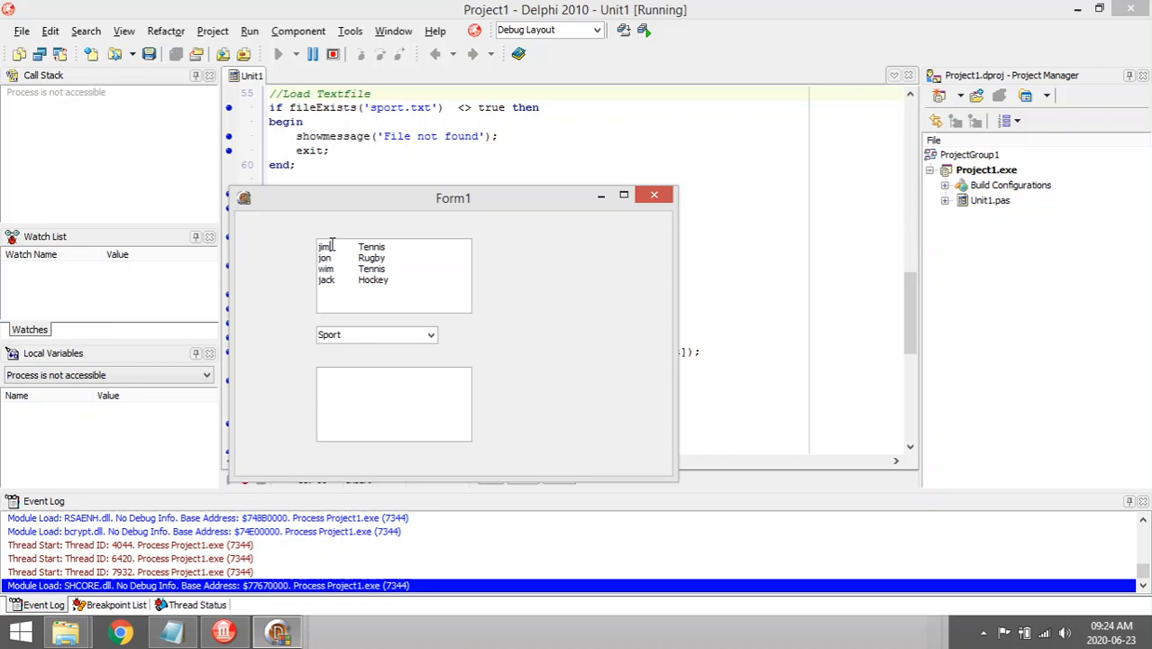
left_click(326, 245)
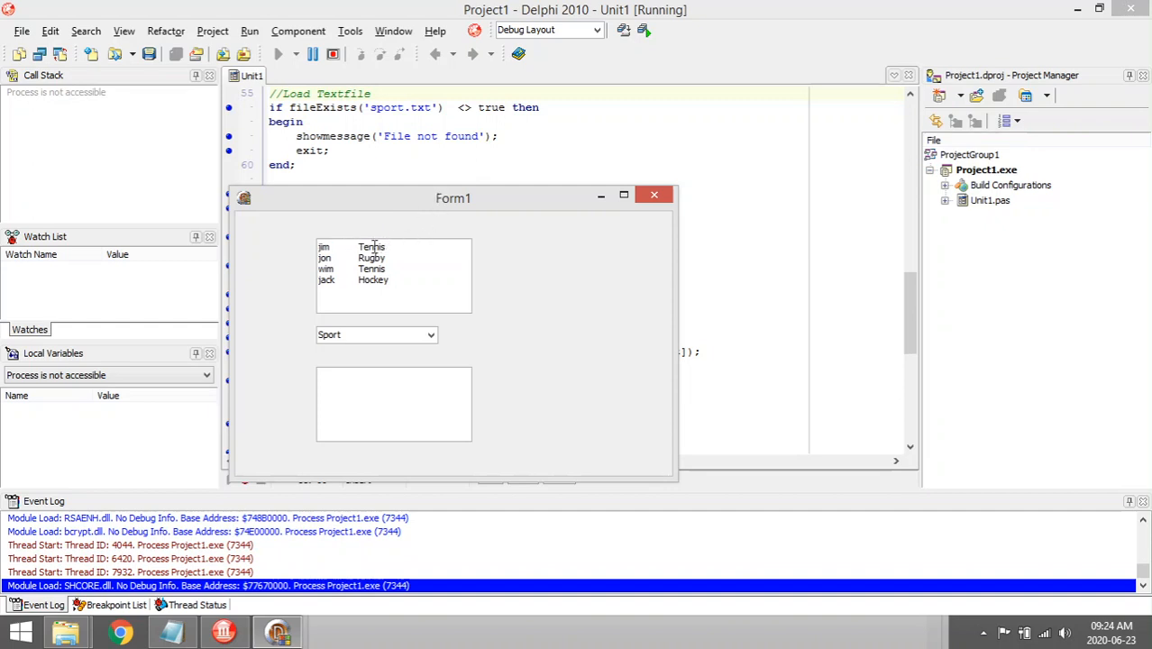
double_click(371, 245)
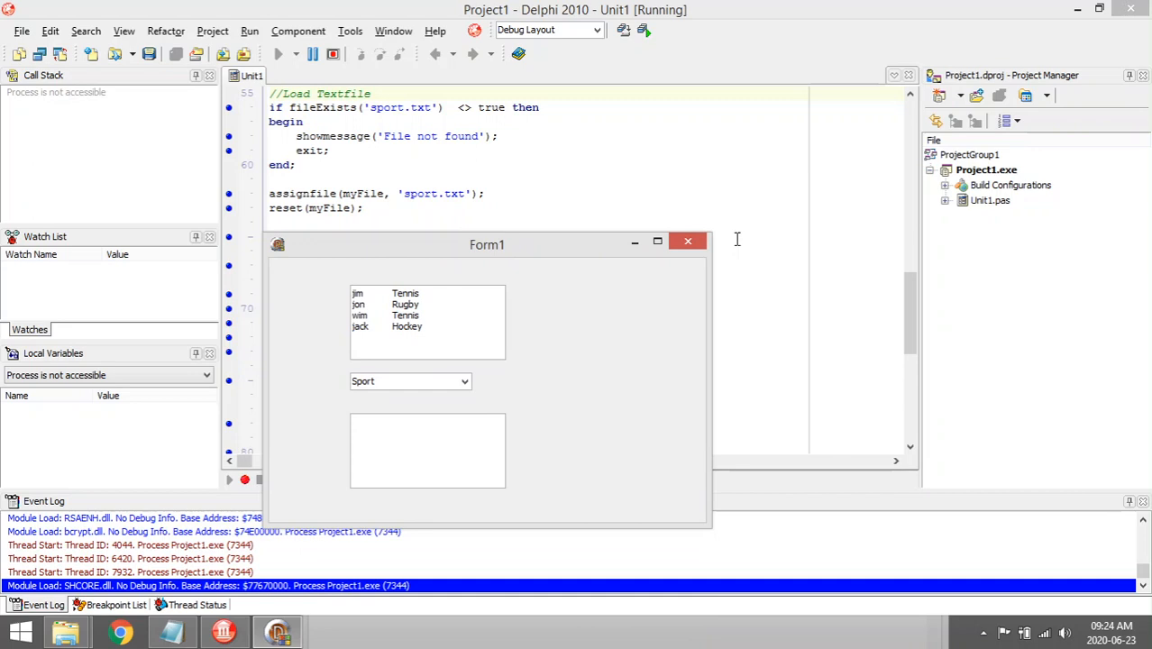
left_click(688, 242)
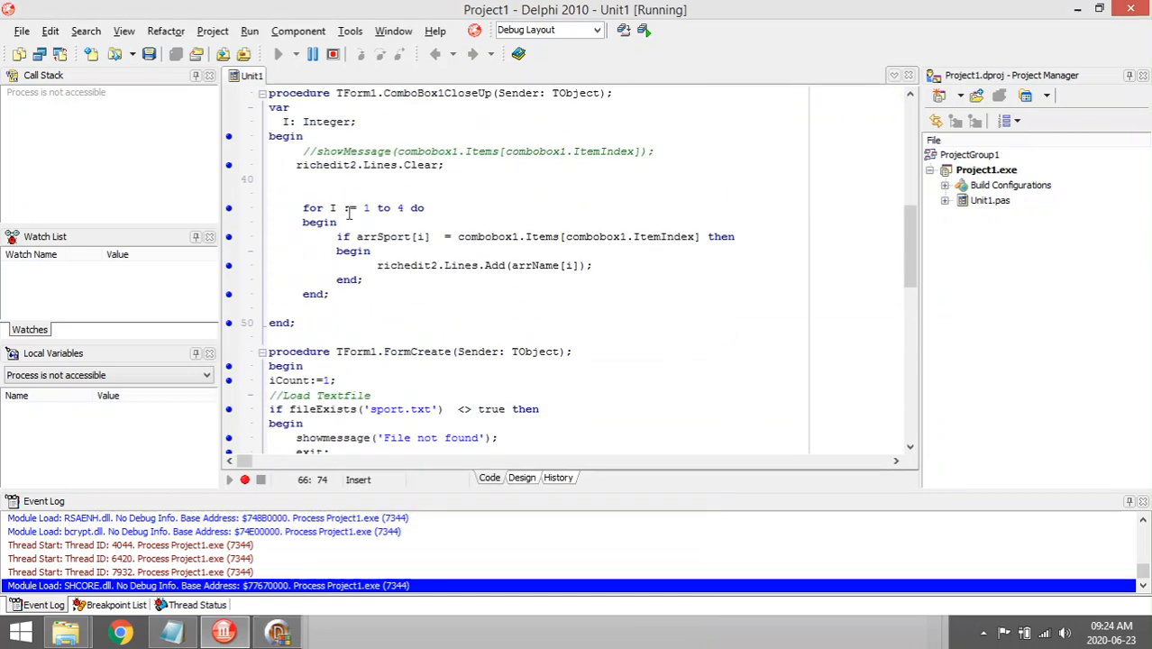
left_click(283, 54)
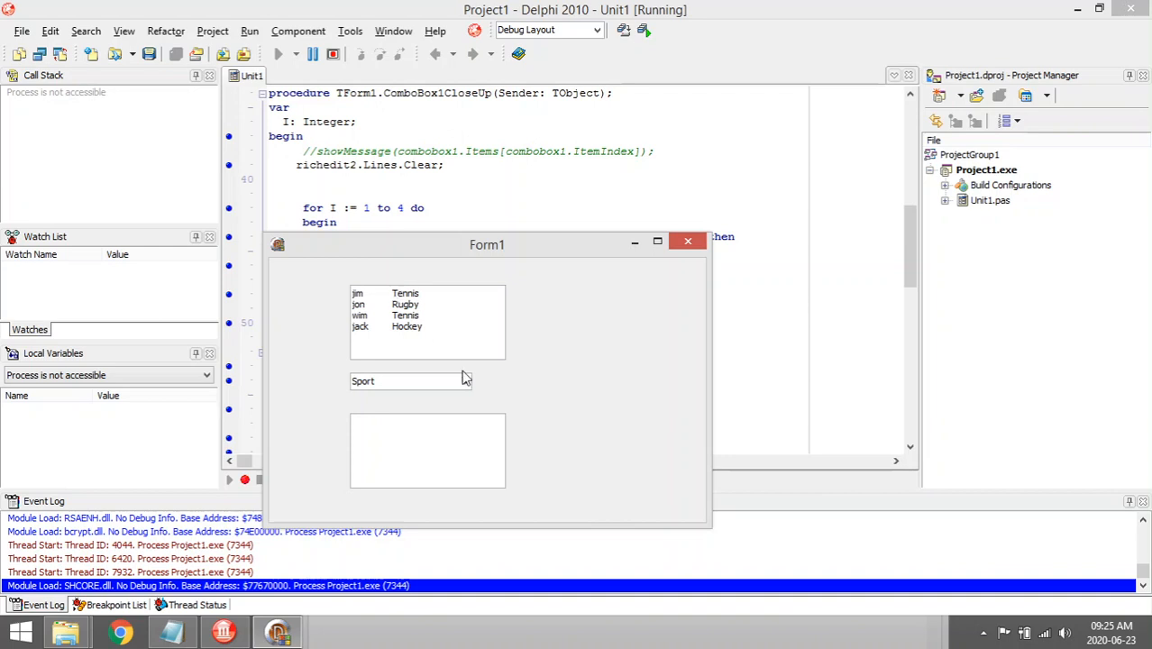
Step: Choose Hockey in the sport combo box so jack appears in the results memo
left_click(461, 382)
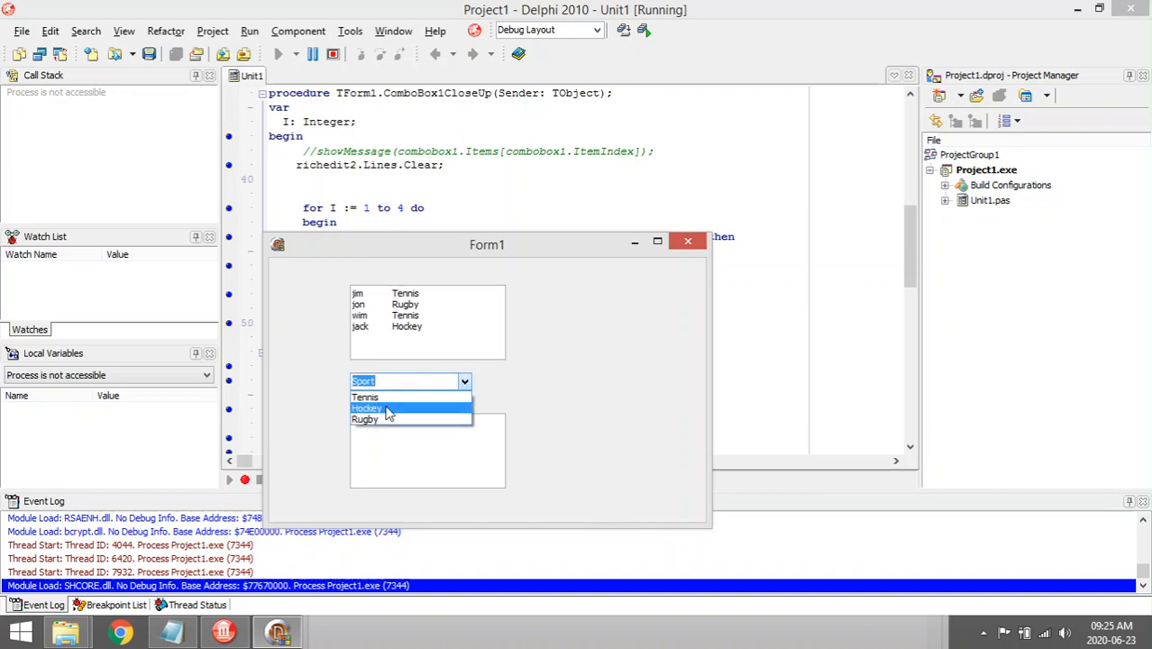
left_click(366, 407)
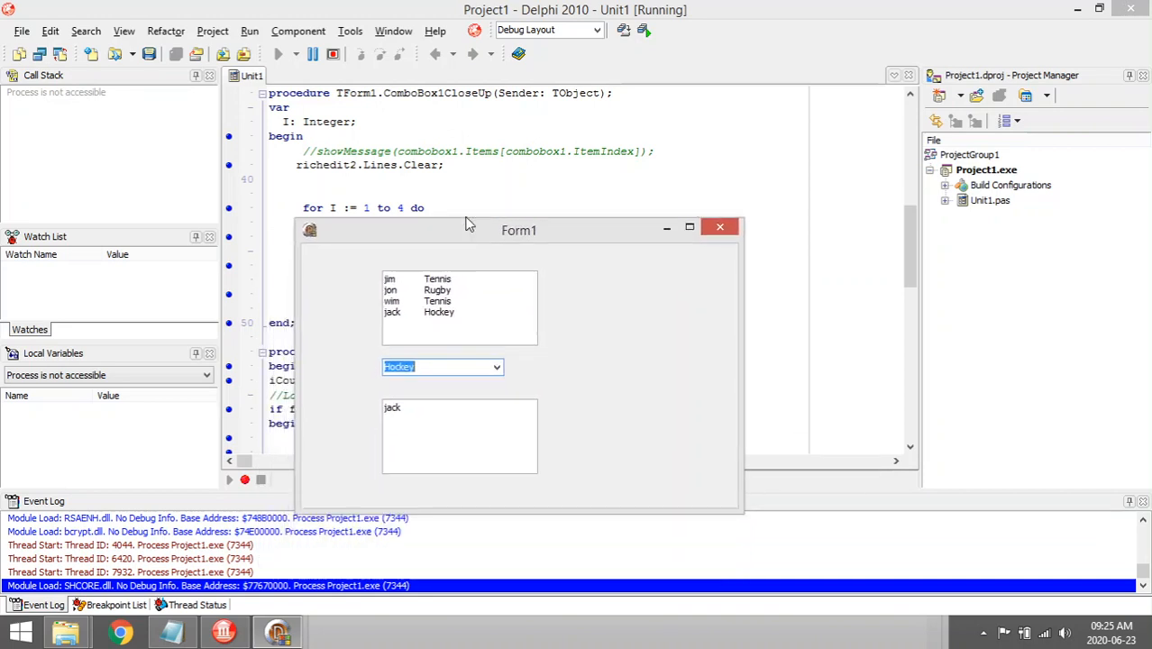
left_click_drag(519, 231, 521, 211)
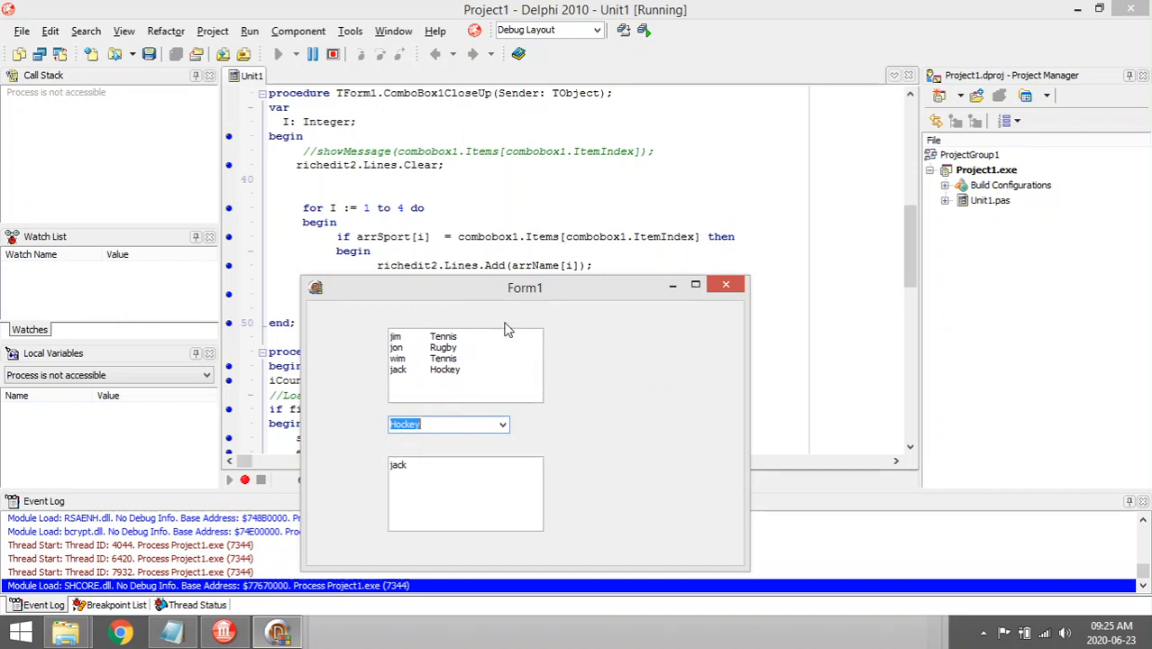
left_click_drag(524, 288, 449, 259)
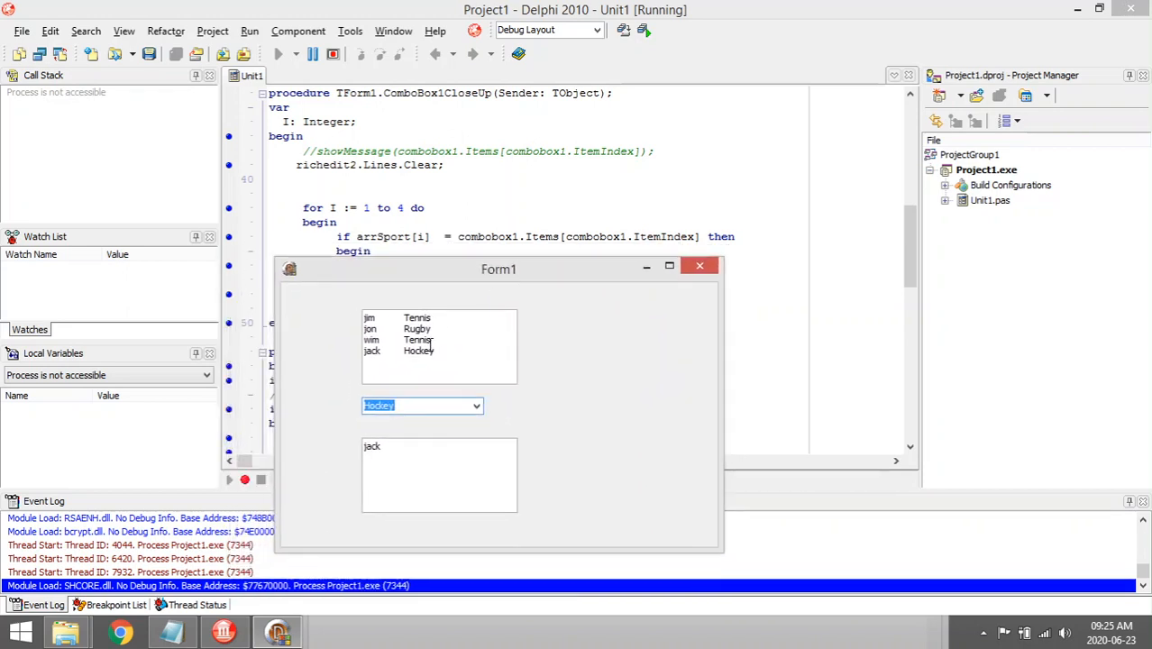
left_click_drag(497, 268, 515, 227)
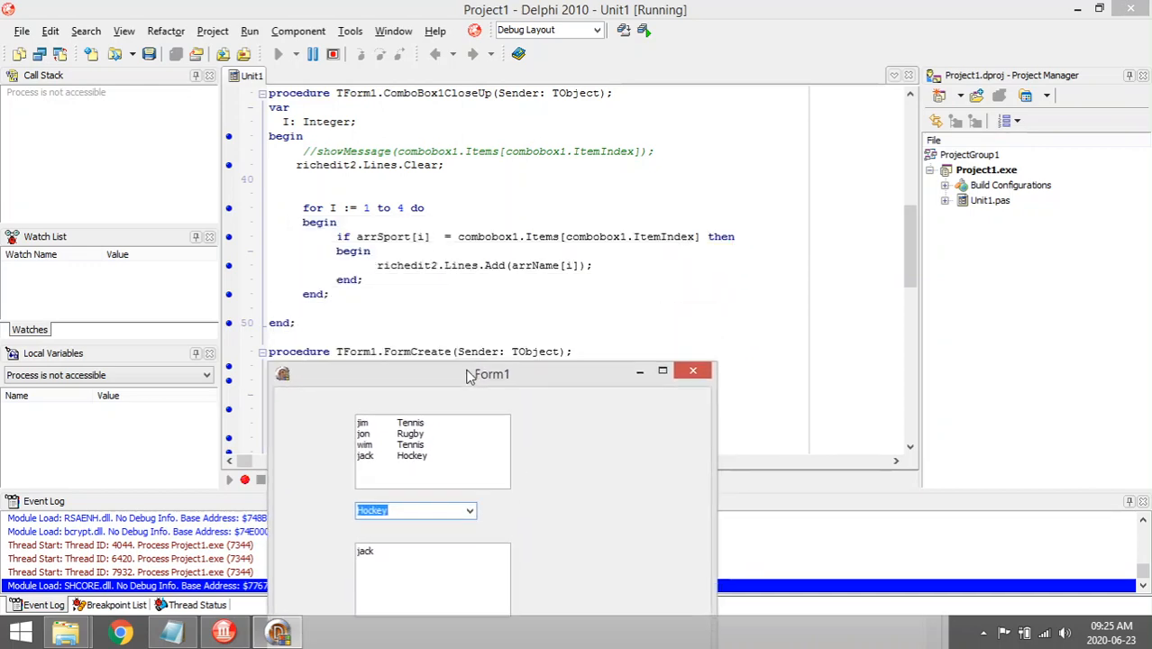
Step: Close the running Form1 and return to the unit code
left_click(692, 370)
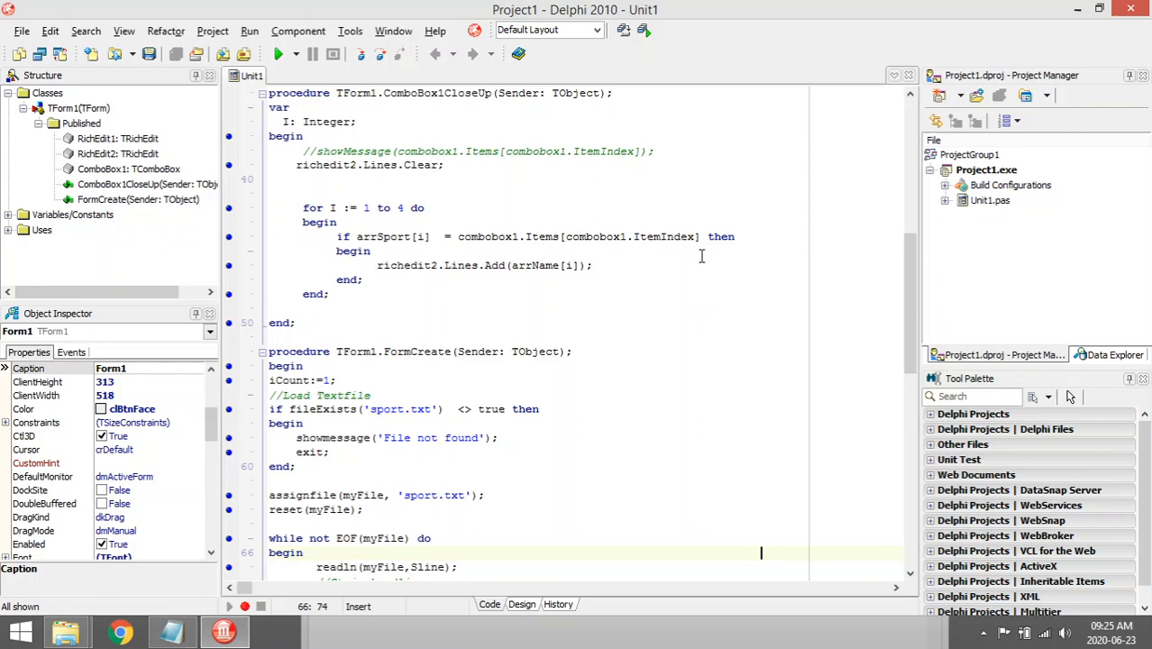
scroll("down", 3)
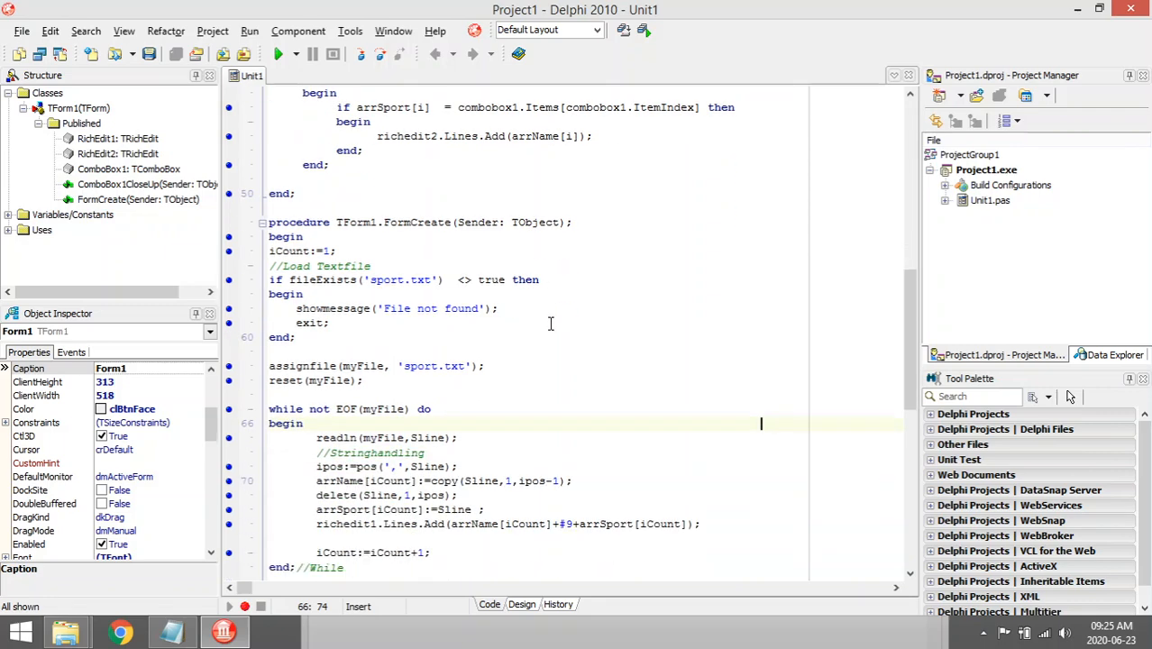